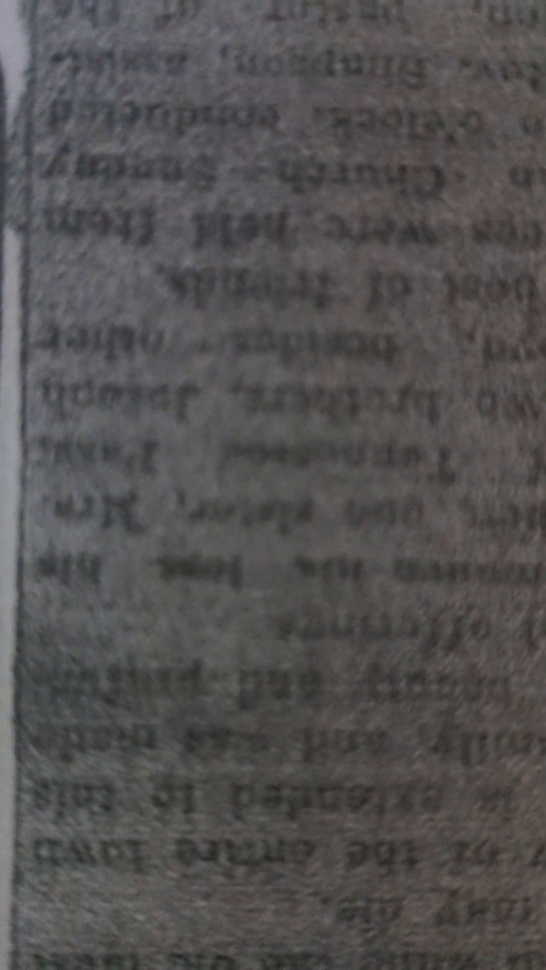
pyautogui.scroll(-3)
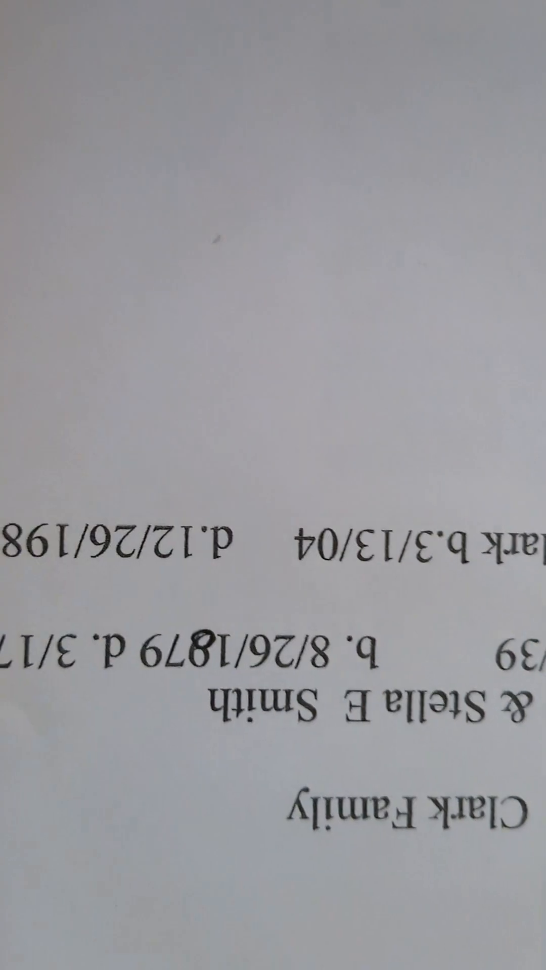
pyautogui.scroll(-3)
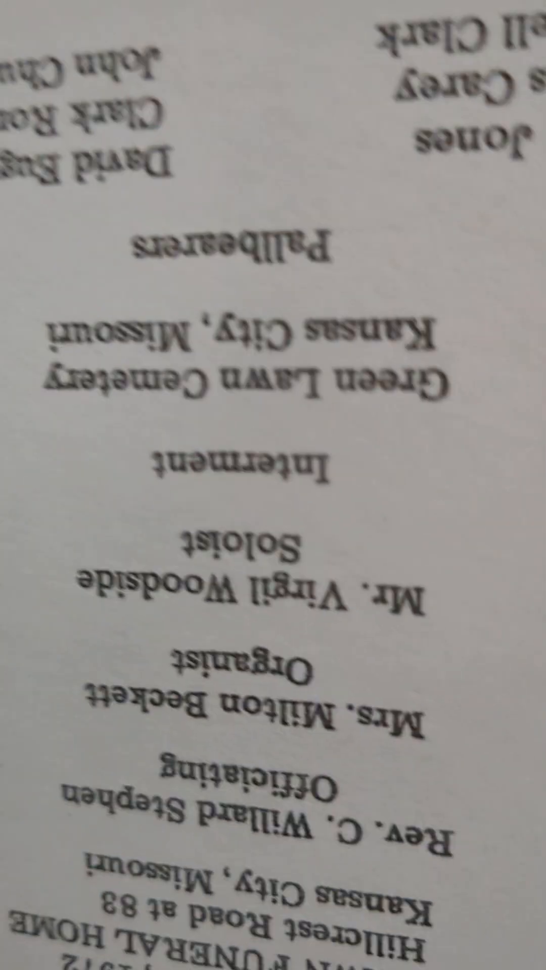
pyautogui.scroll(-3)
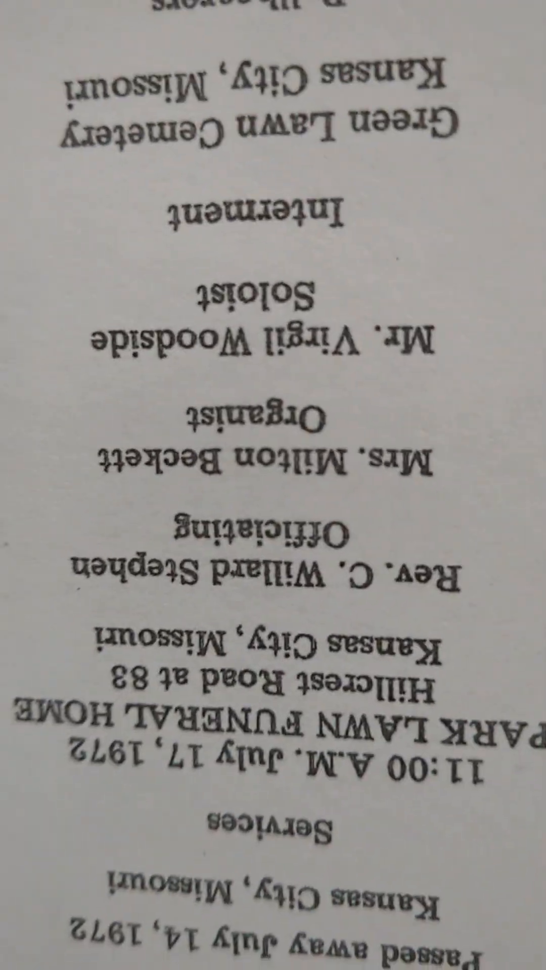
pyautogui.scroll(-3)
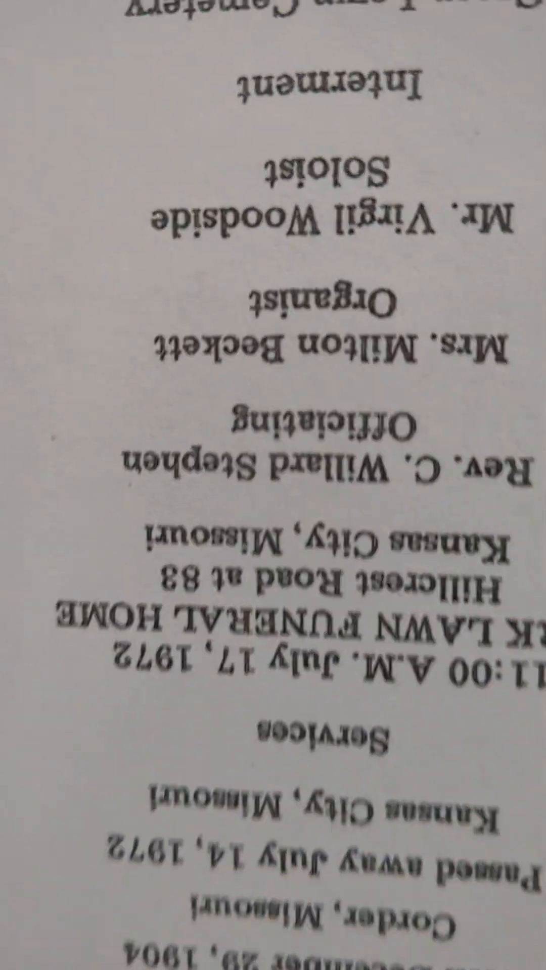